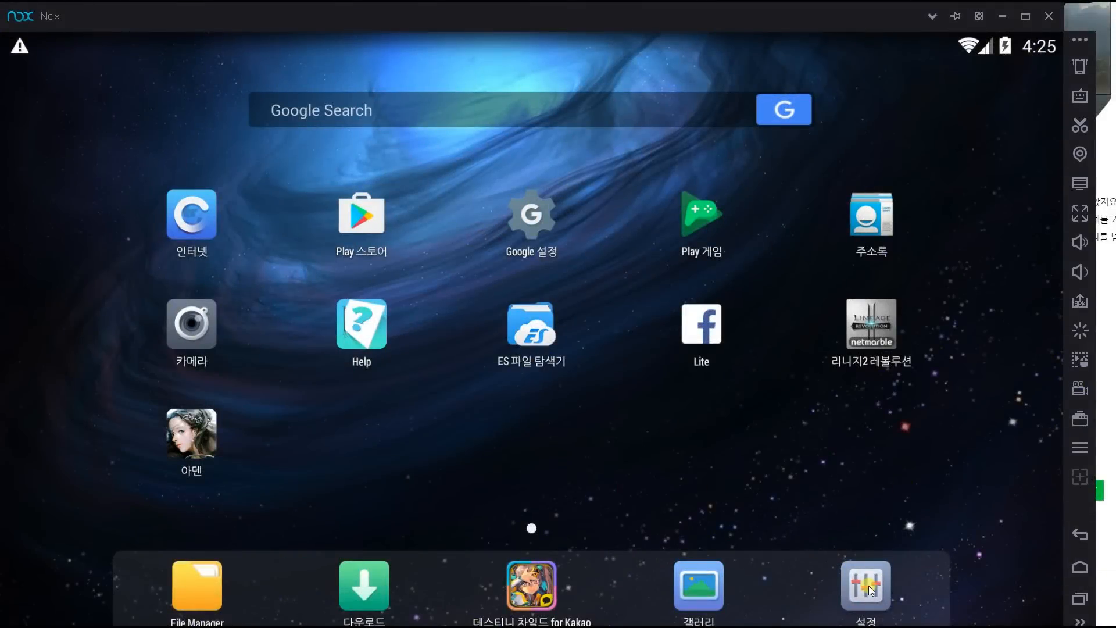
- Open Android 설정 and scroll to the 계정 section showing 계정 추가
{"action": "left_click", "coordinate": [864, 586]}
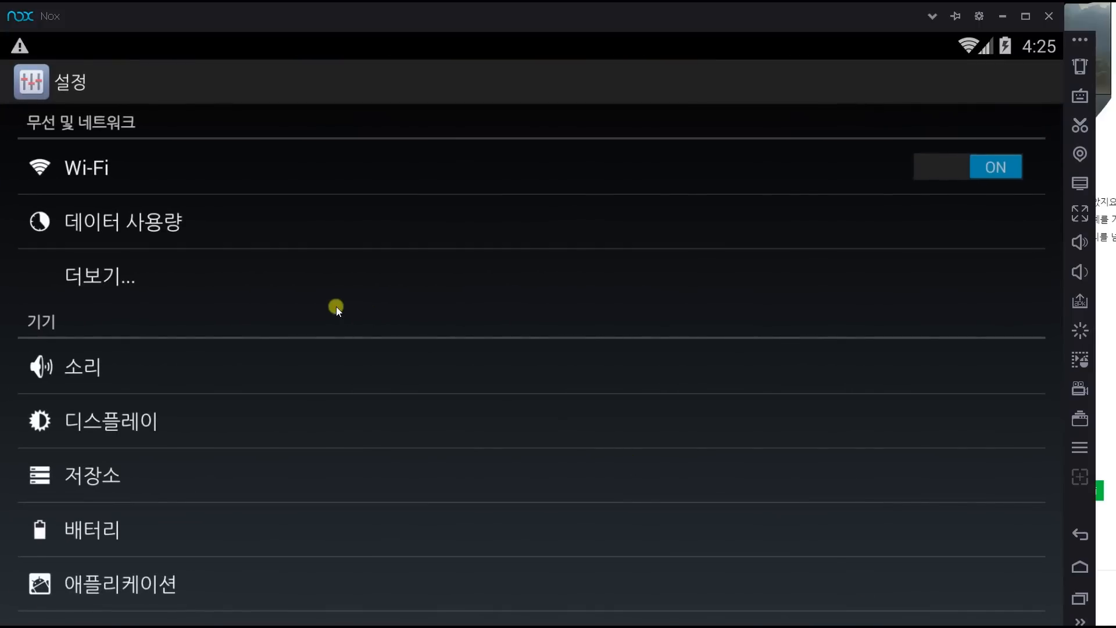
{"action": "scroll", "scroll_direction": "down", "scroll_amount": 3}
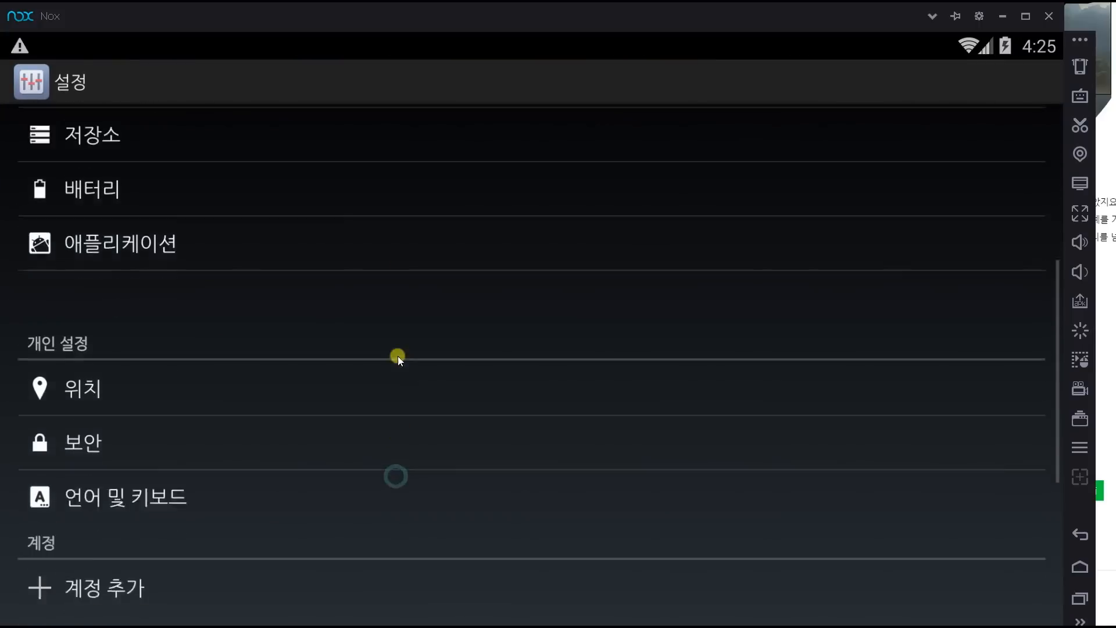
{"action": "scroll", "scroll_direction": "down", "scroll_amount": 3}
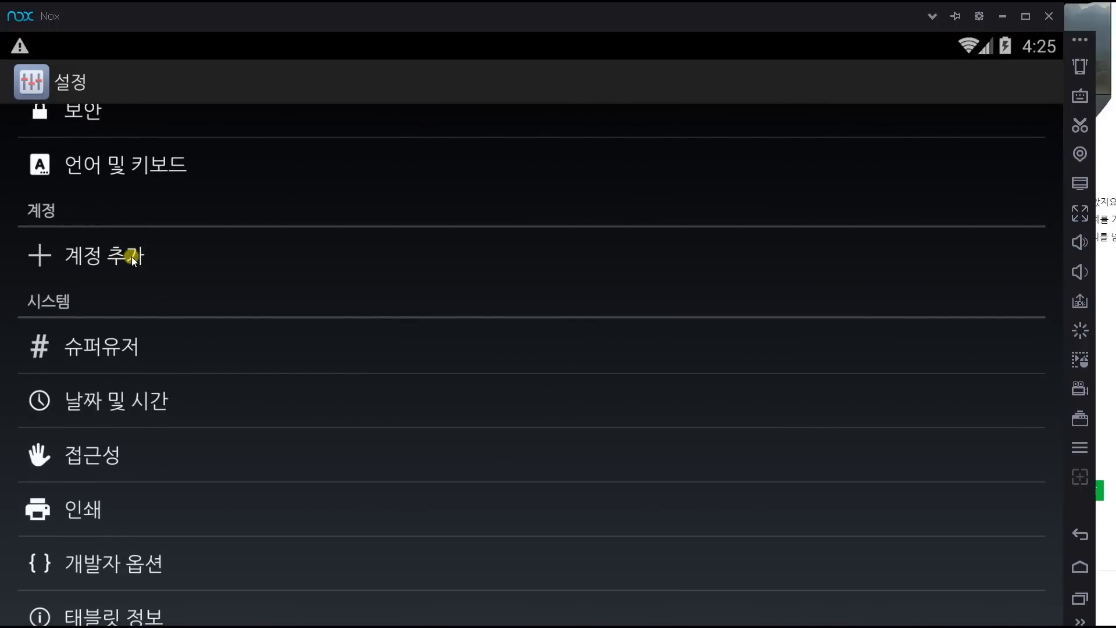
- Add an existing Google account (기존 계정), submit the sign-in details and accept Google's terms with 확인
{"action": "left_click", "coordinate": [105, 254]}
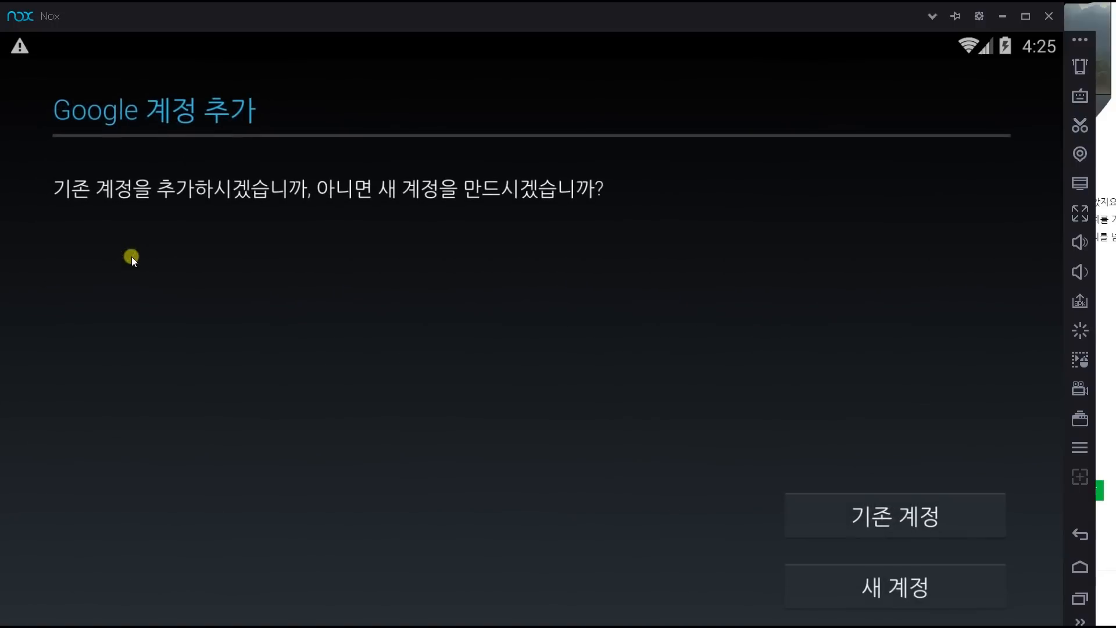
{"action": "mouse_move", "coordinate": [865, 550]}
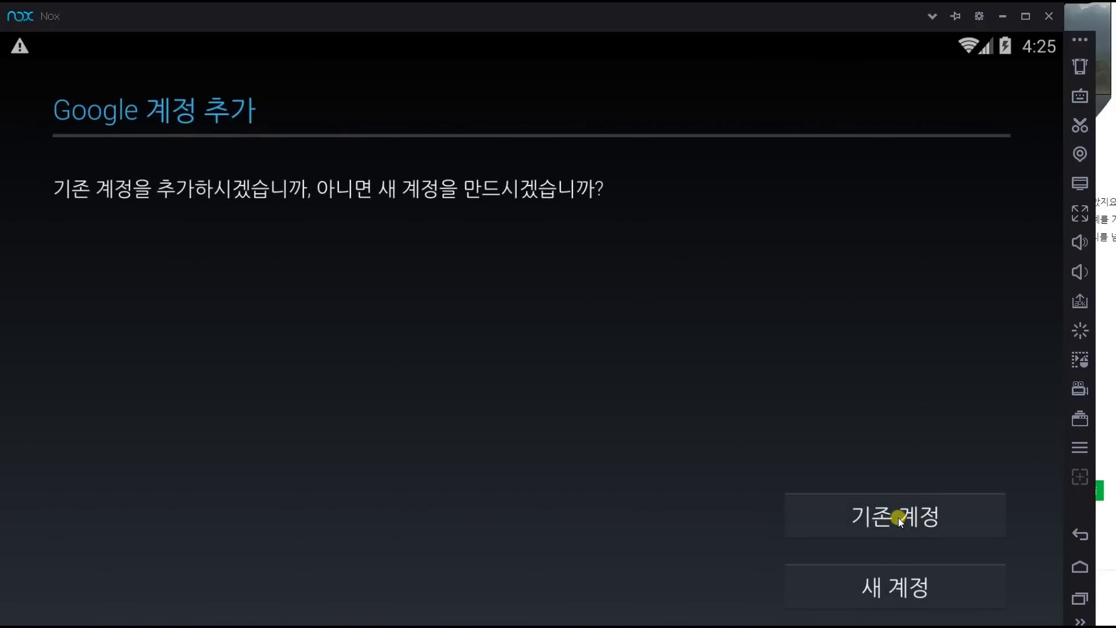
{"action": "left_click", "coordinate": [893, 515]}
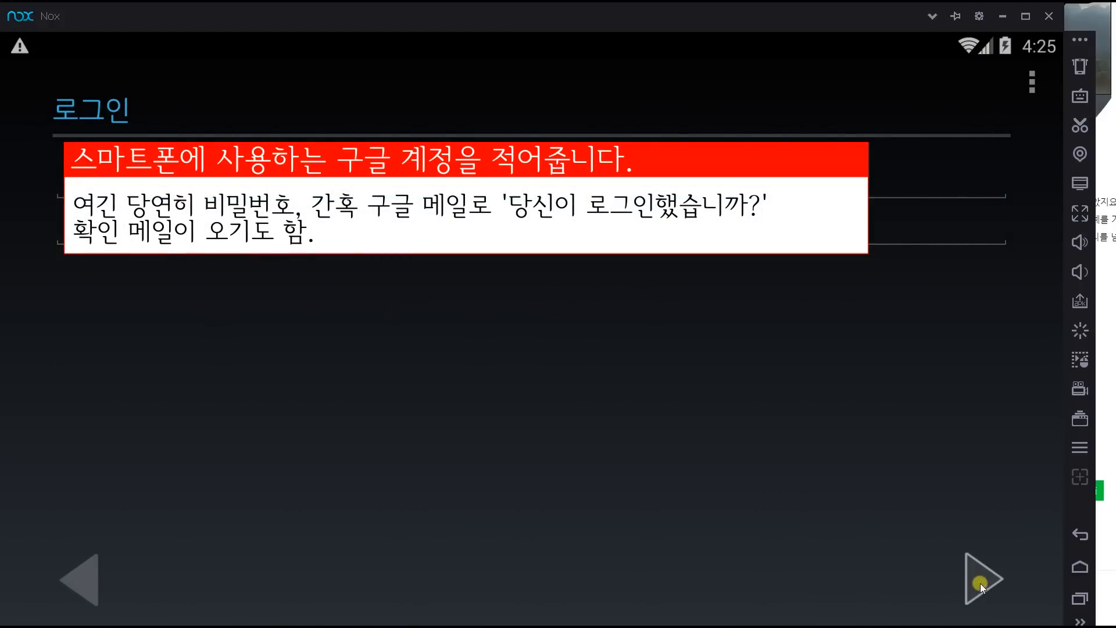
{"action": "left_click", "coordinate": [982, 579]}
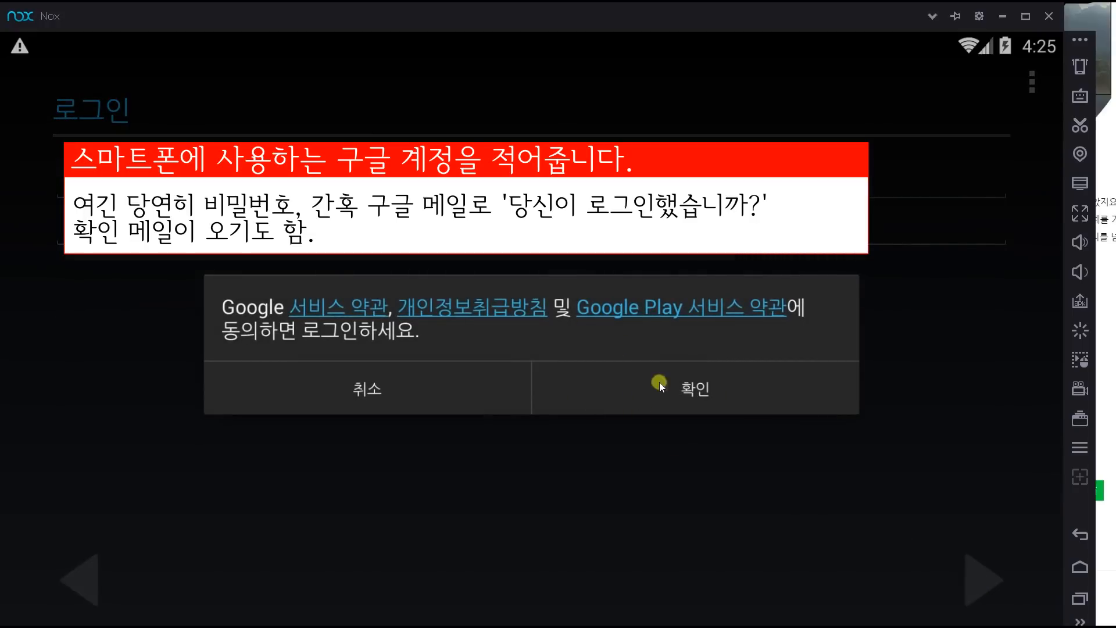
{"action": "left_click", "coordinate": [695, 388]}
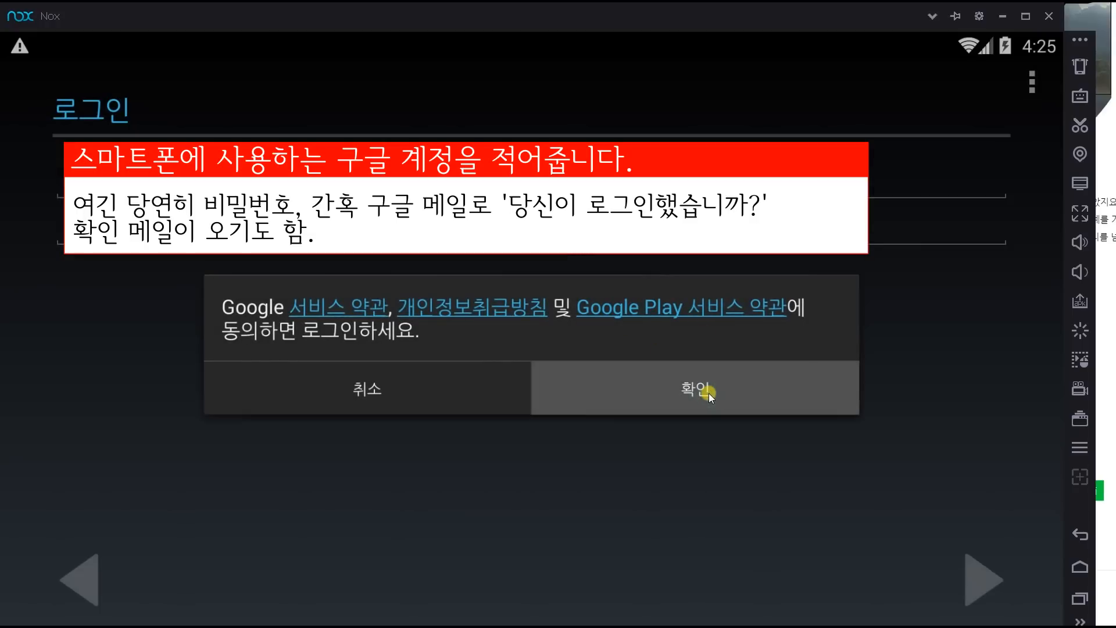
{"action": "left_click", "coordinate": [695, 388]}
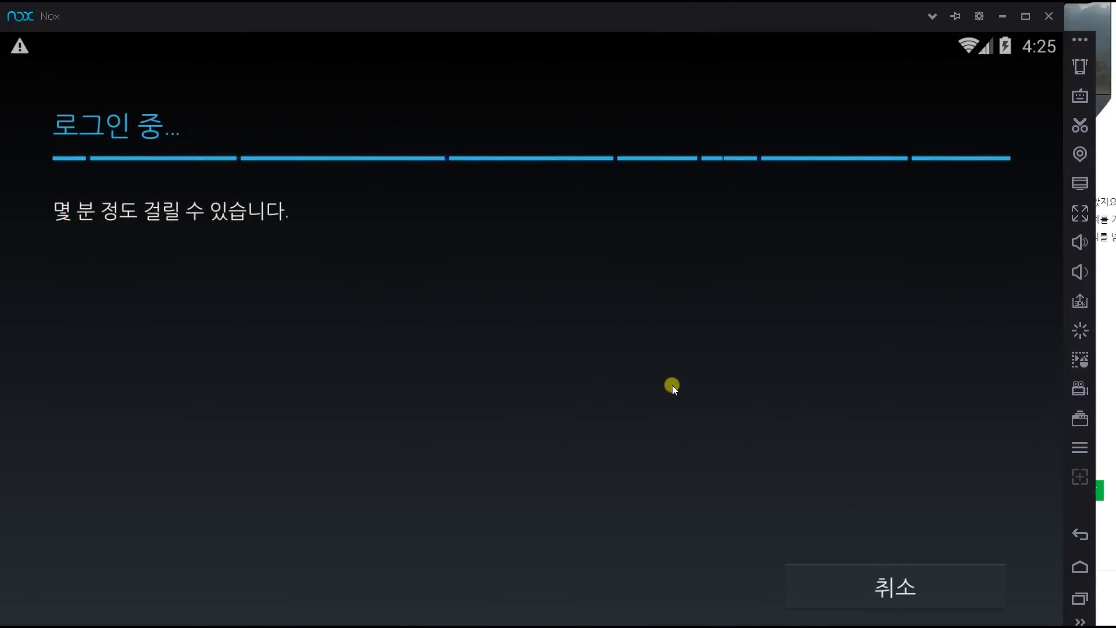
{"action": "mouse_move", "coordinate": [670, 378]}
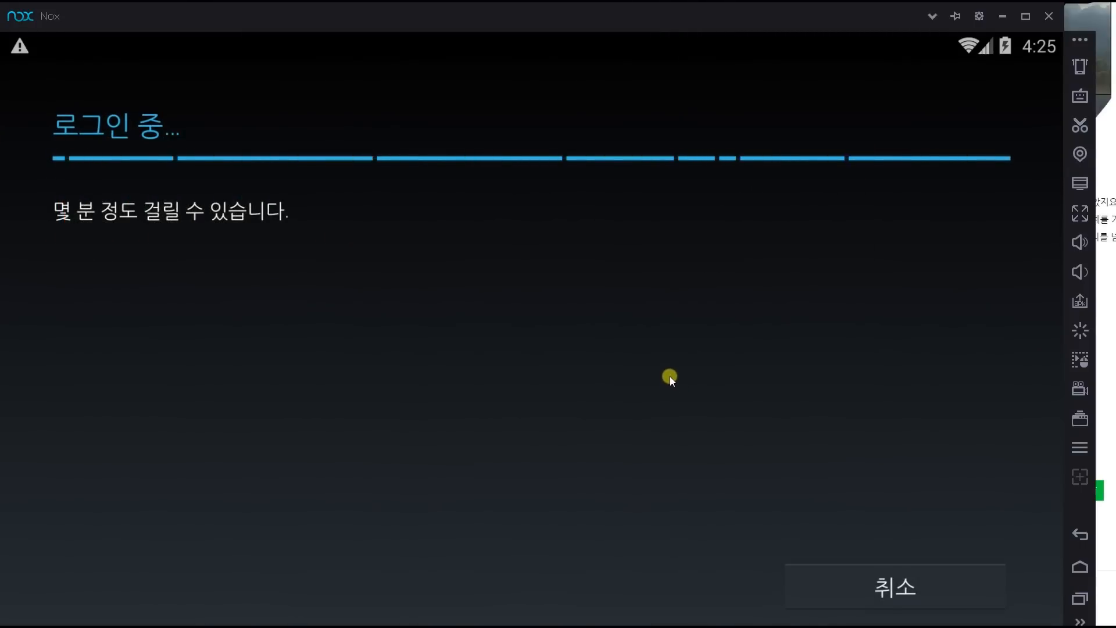
{"action": "mouse_move", "coordinate": [566, 324]}
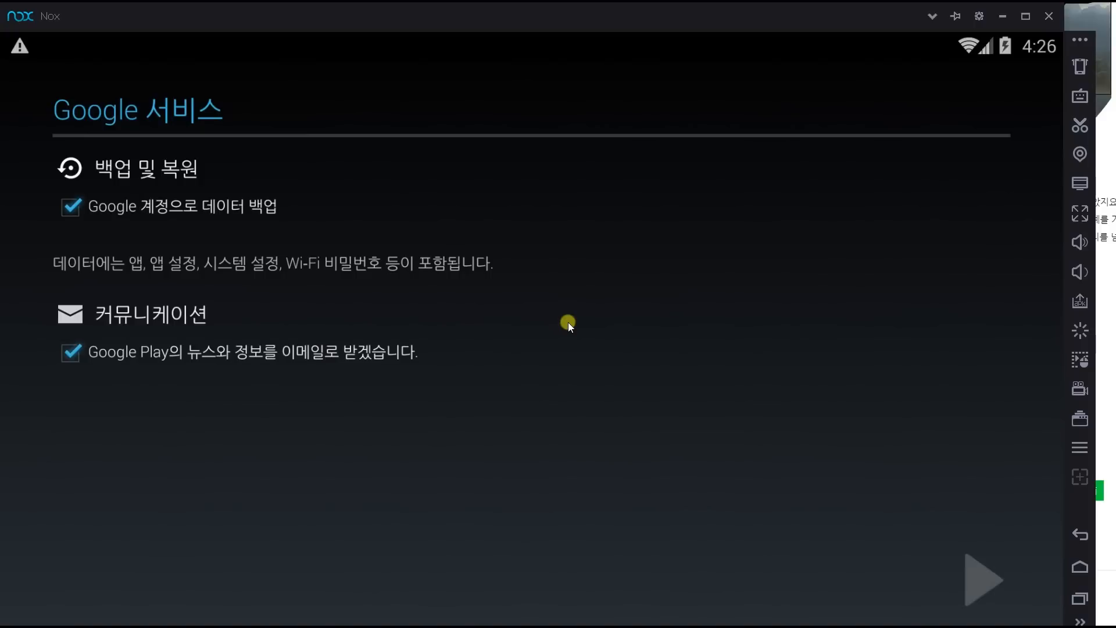
{"action": "mouse_move", "coordinate": [75, 215]}
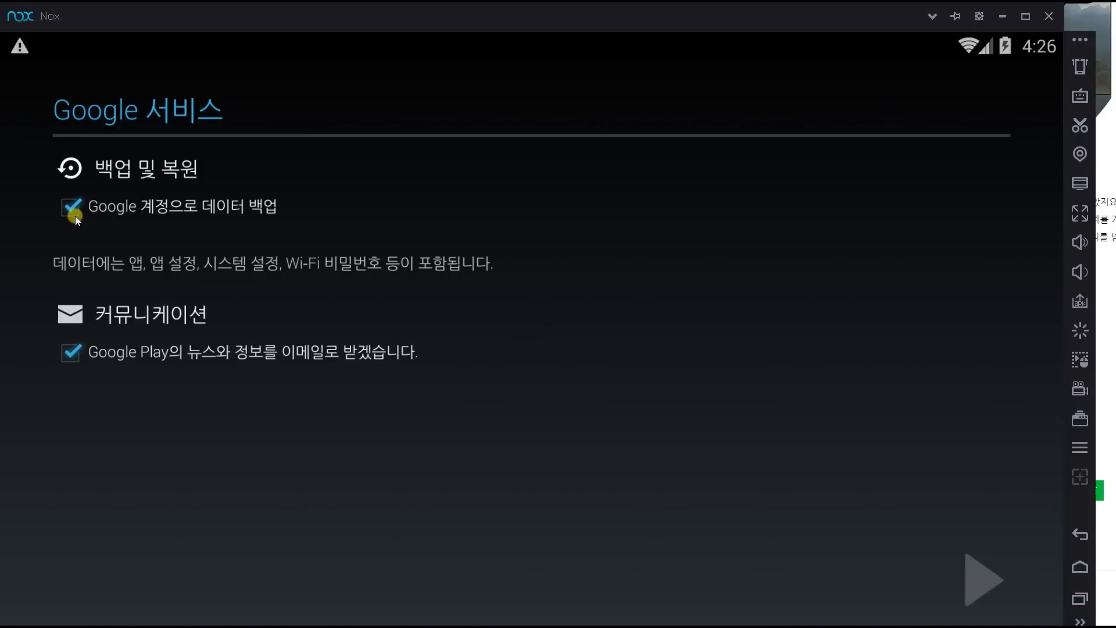
- Decline Google data backup and Google Play news emails, then complete the account setup
{"action": "left_click", "coordinate": [71, 207]}
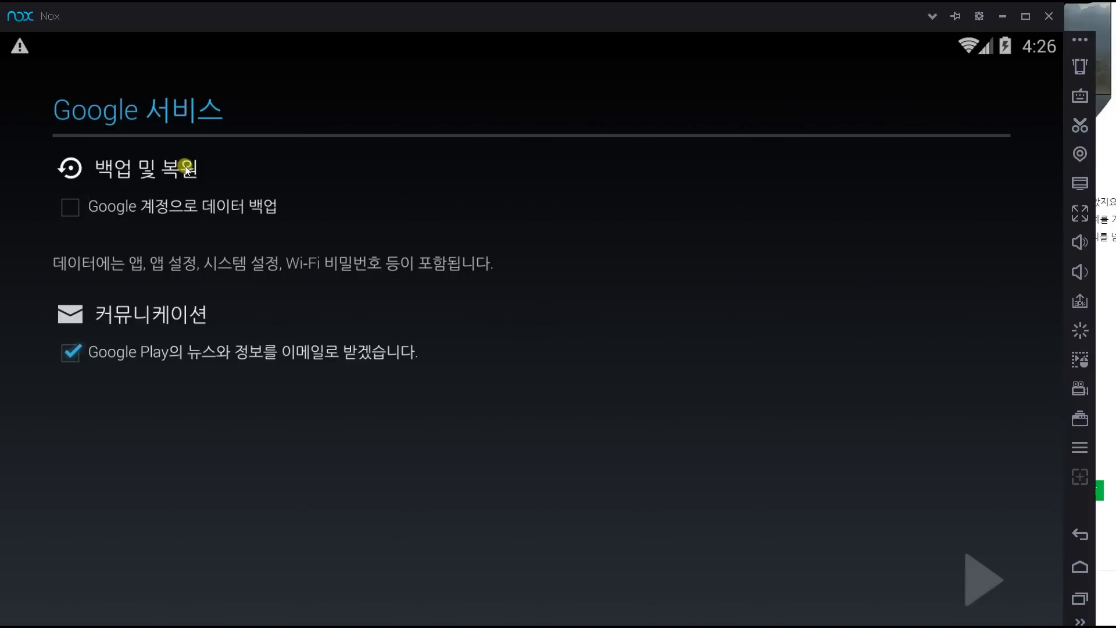
{"action": "left_click", "coordinate": [70, 351]}
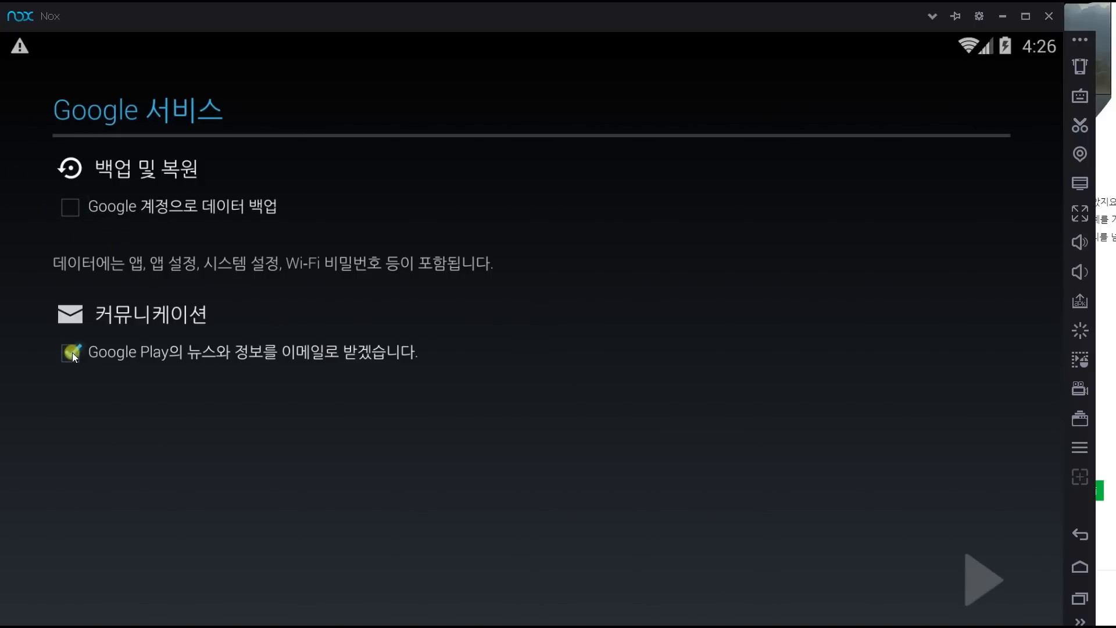
{"action": "left_click", "coordinate": [70, 351]}
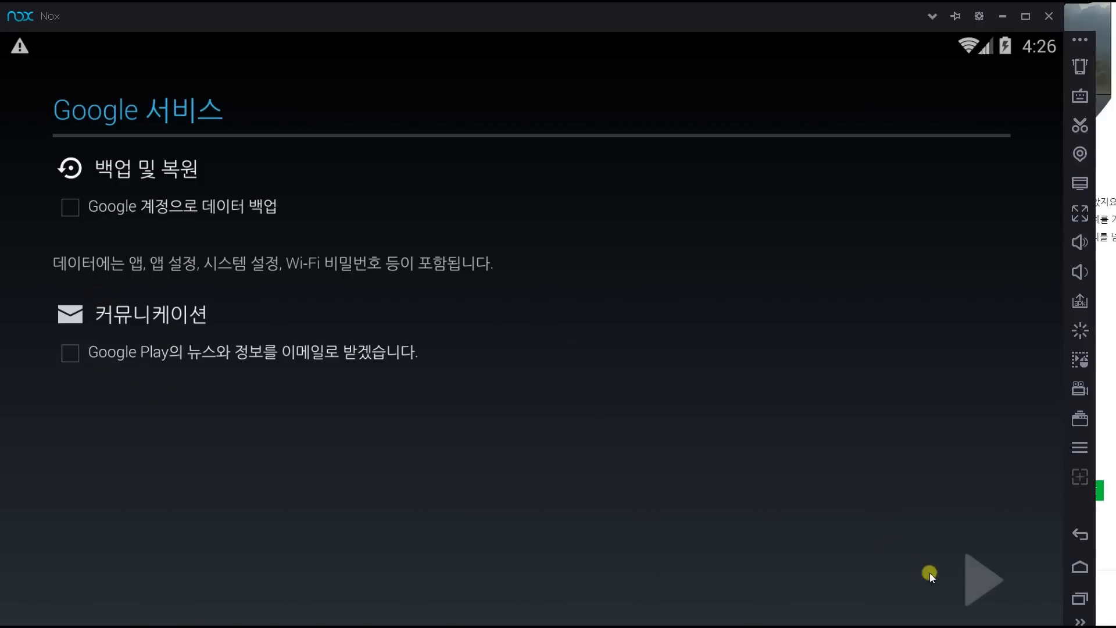
{"action": "mouse_move", "coordinate": [983, 581]}
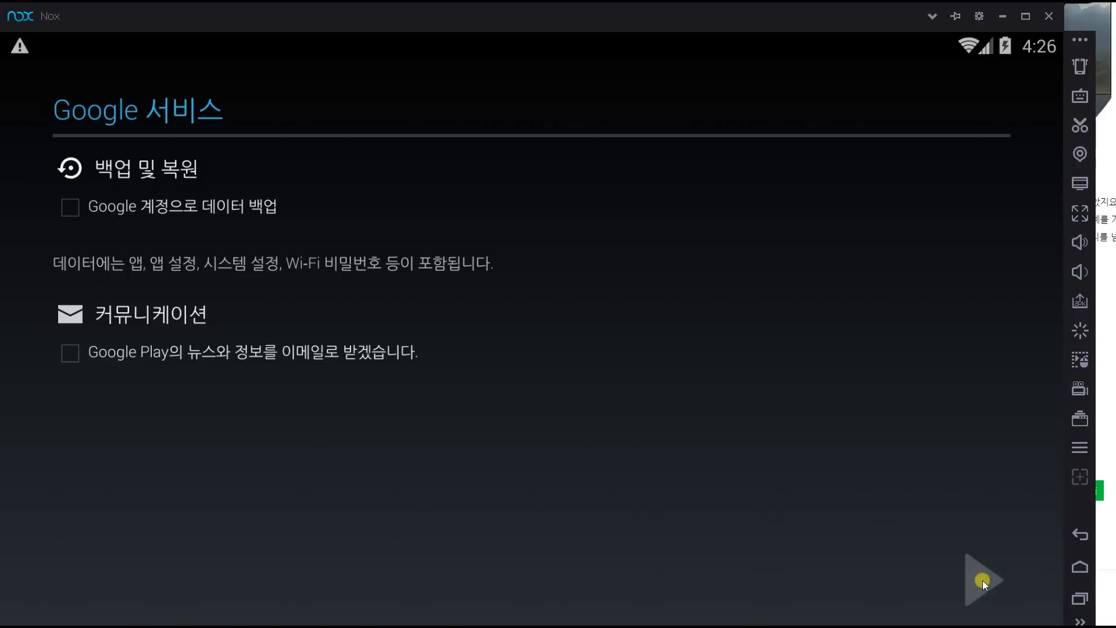
{"action": "left_click", "coordinate": [1079, 533]}
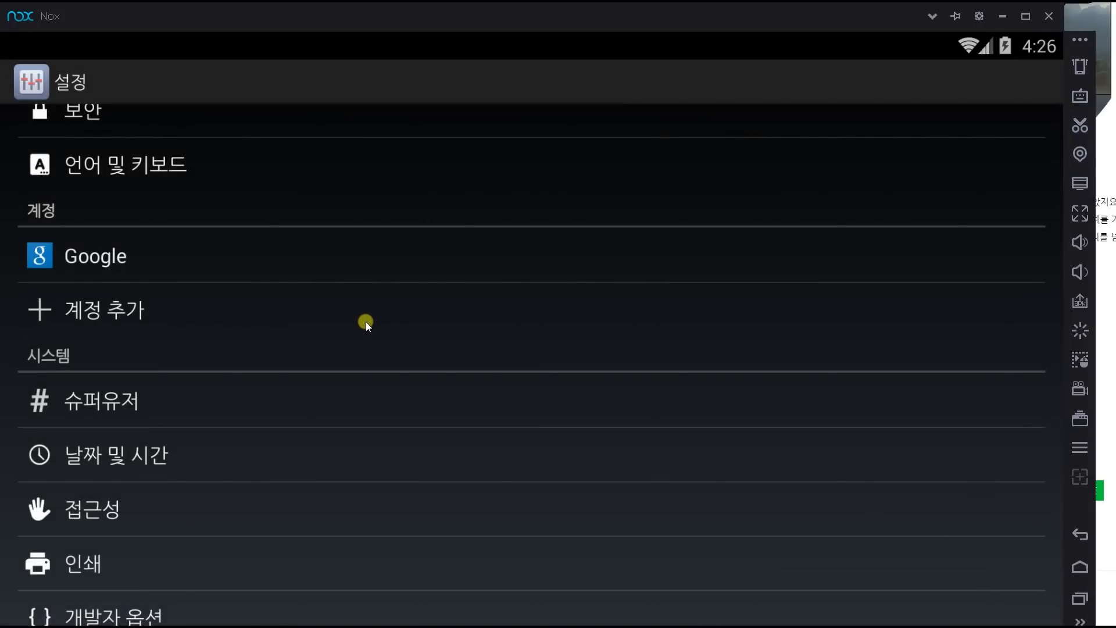
{"action": "mouse_move", "coordinate": [442, 336]}
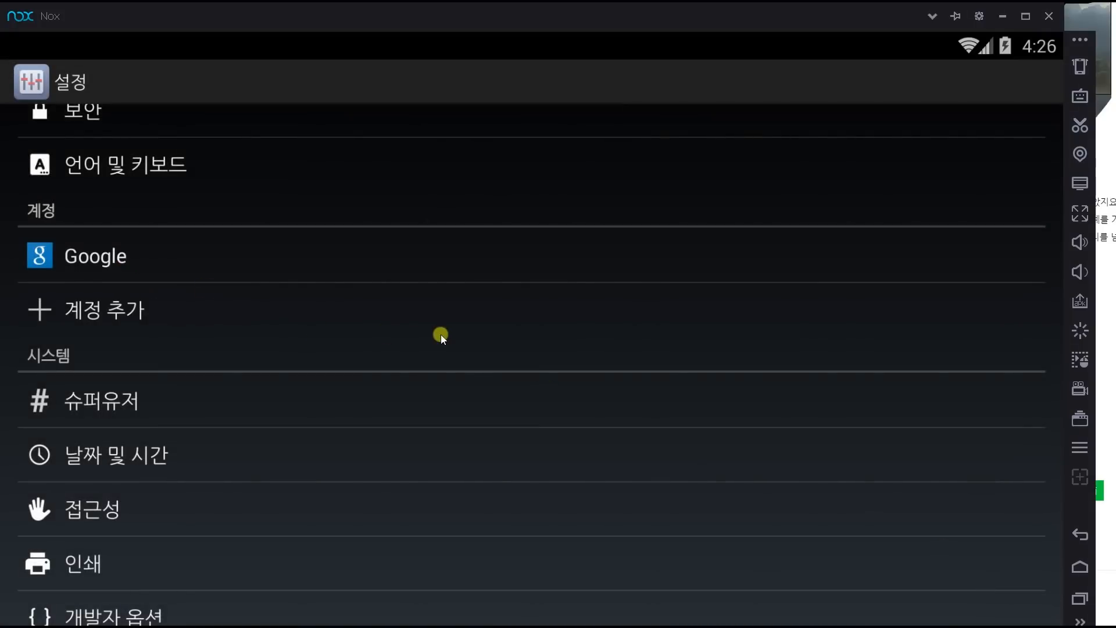
- Confirm the Google account is listed in settings and return to the Android home screen
{"action": "scroll", "scroll_direction": "down", "scroll_amount": 3}
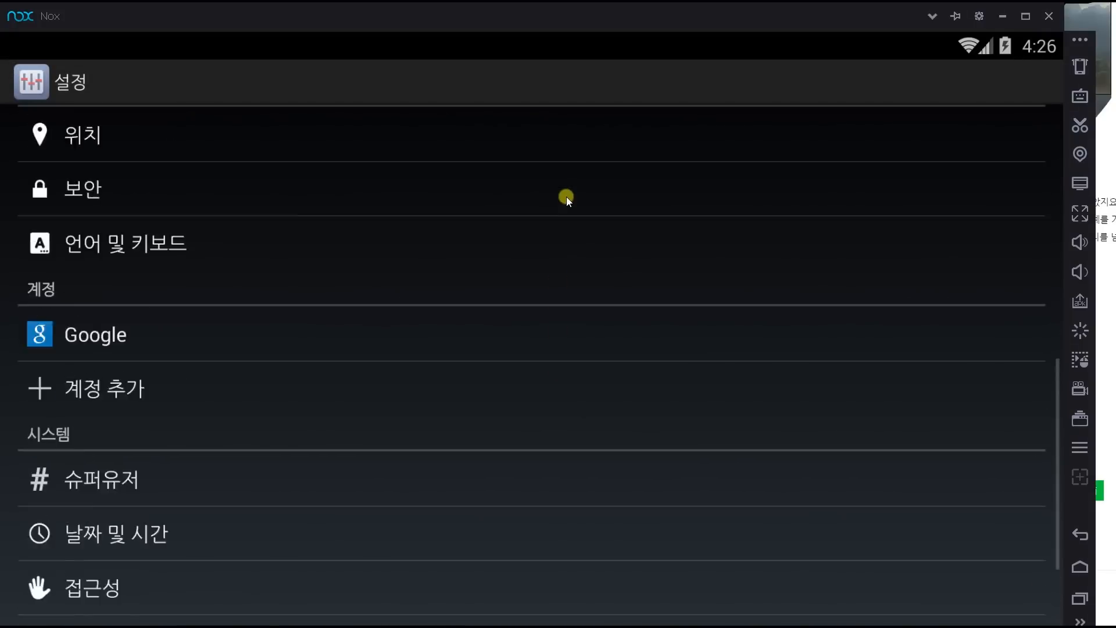
{"action": "scroll", "scroll_direction": "down", "scroll_amount": 3}
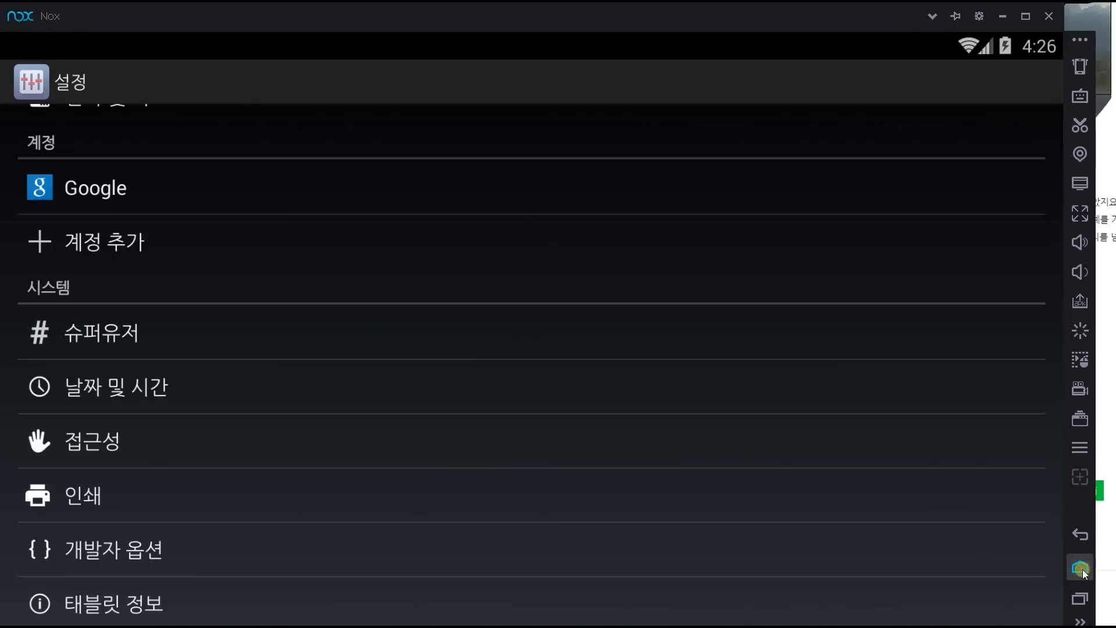
{"action": "left_click", "coordinate": [1079, 567]}
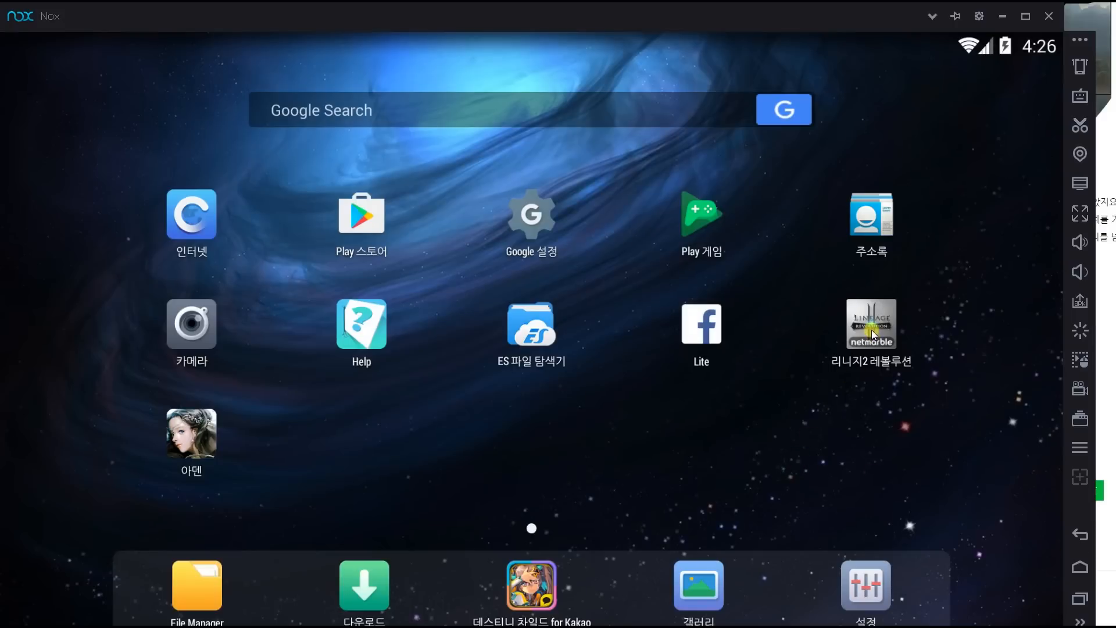
- Launch 리니지2 레볼루션 from the home screen and let it load
{"action": "left_click", "coordinate": [870, 324]}
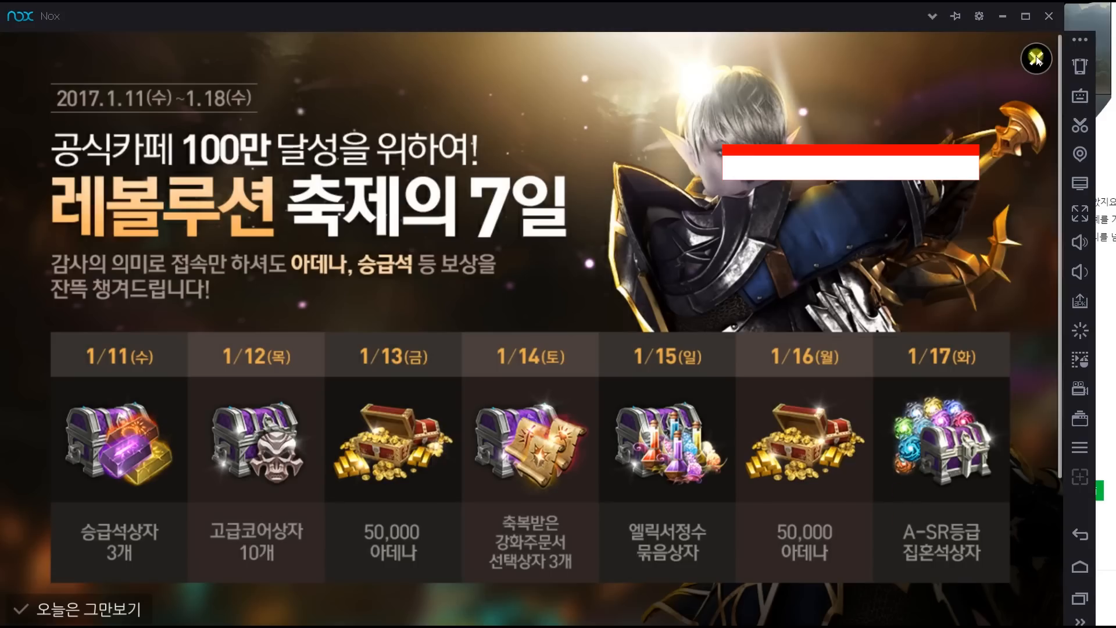
- Dismiss the event notice, start the game (게임 시작) with the level 26 Dark Elf, and close the package offer
{"action": "left_click", "coordinate": [1035, 58]}
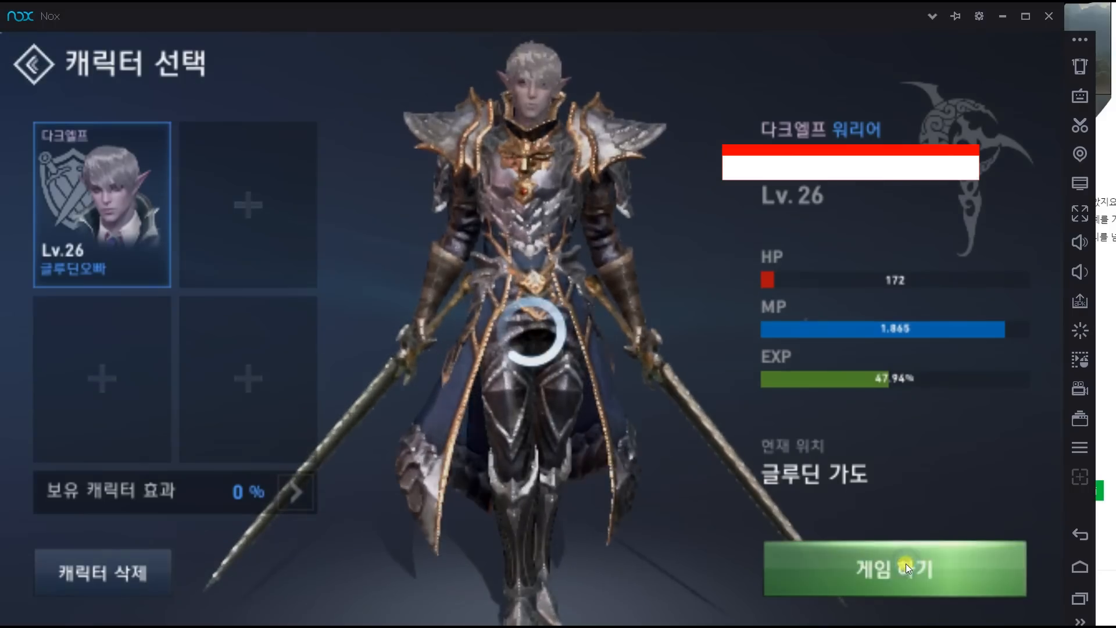
{"action": "left_click", "coordinate": [895, 569]}
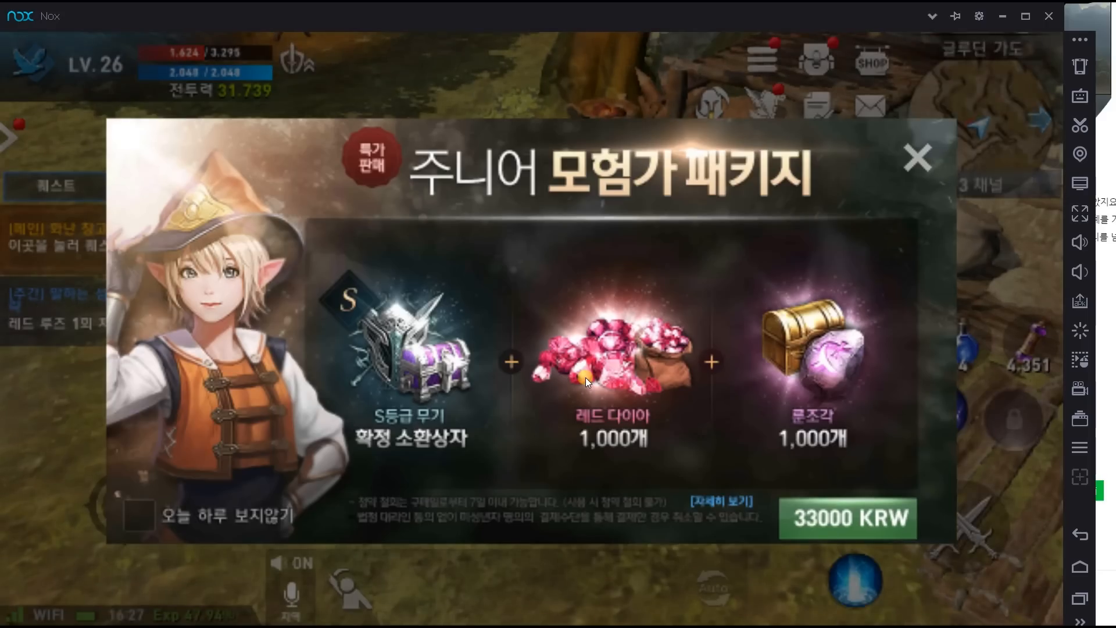
{"action": "left_click", "coordinate": [918, 157]}
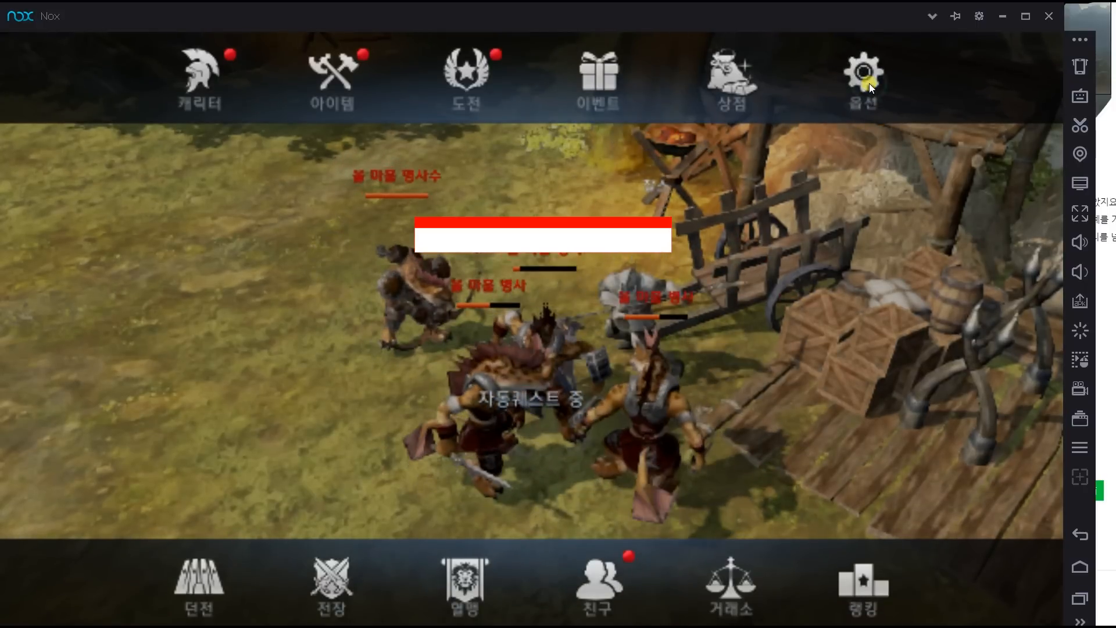
{"action": "left_click", "coordinate": [862, 71]}
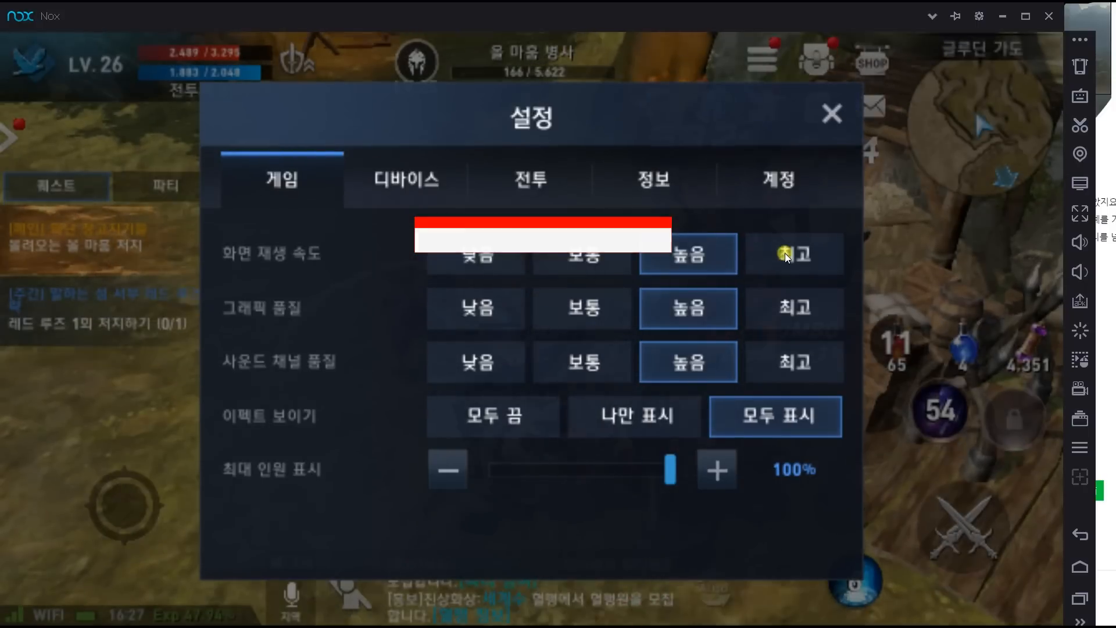
{"action": "left_click", "coordinate": [581, 254]}
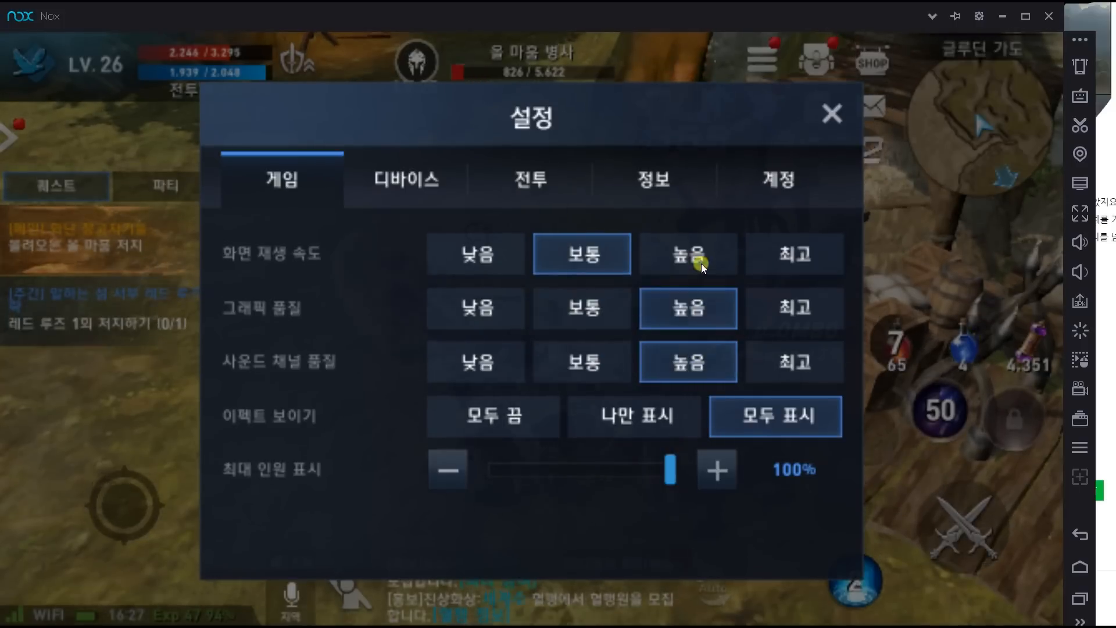
{"action": "left_click", "coordinate": [687, 254]}
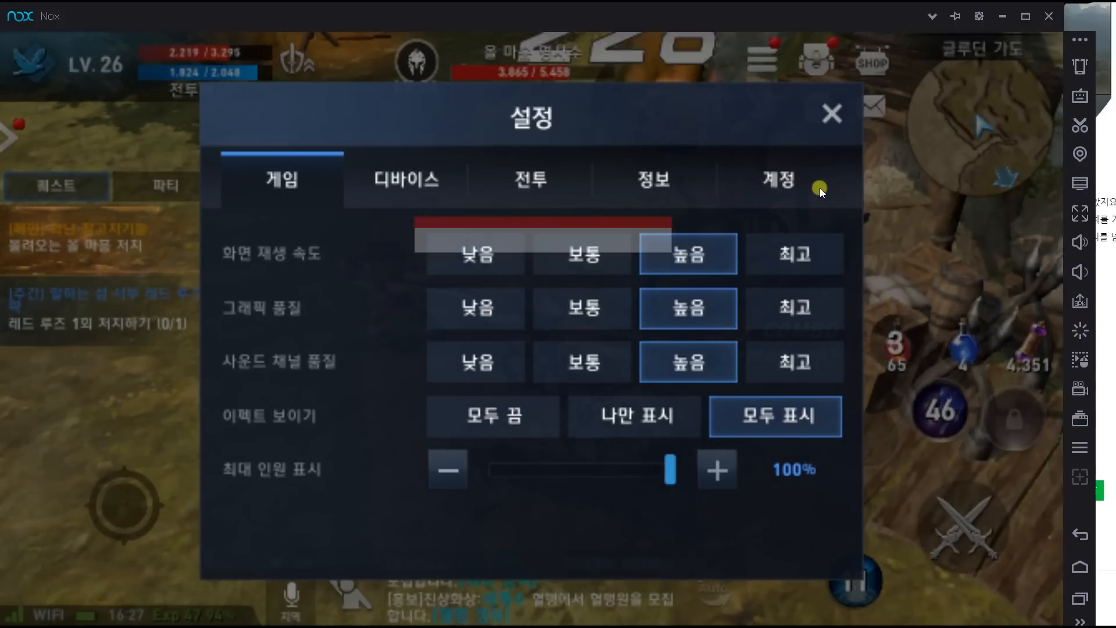
{"action": "left_click", "coordinate": [830, 114]}
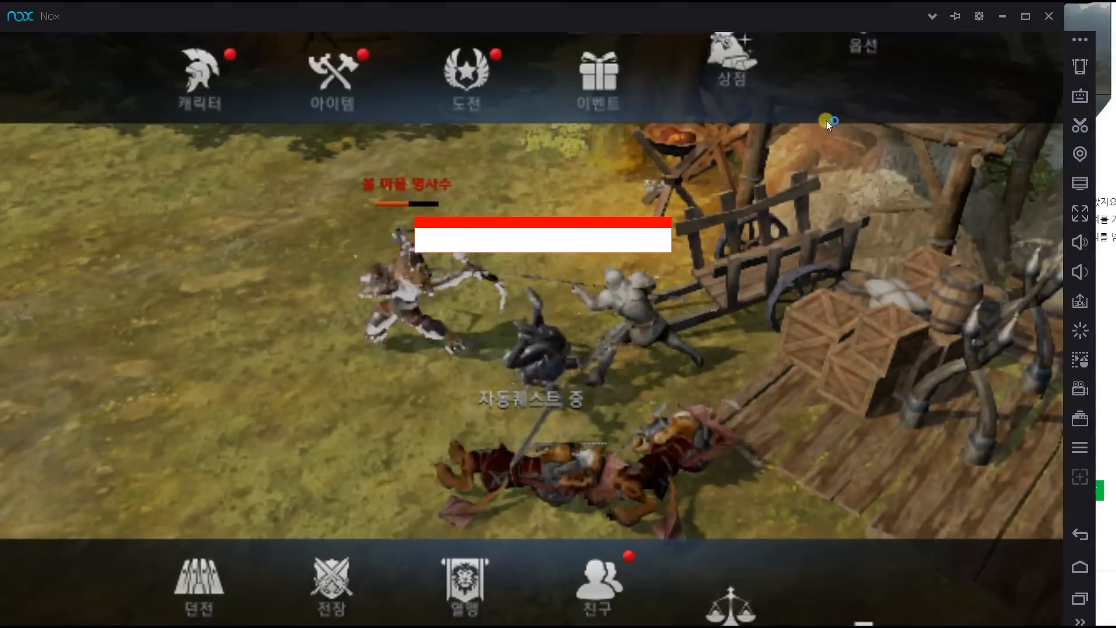